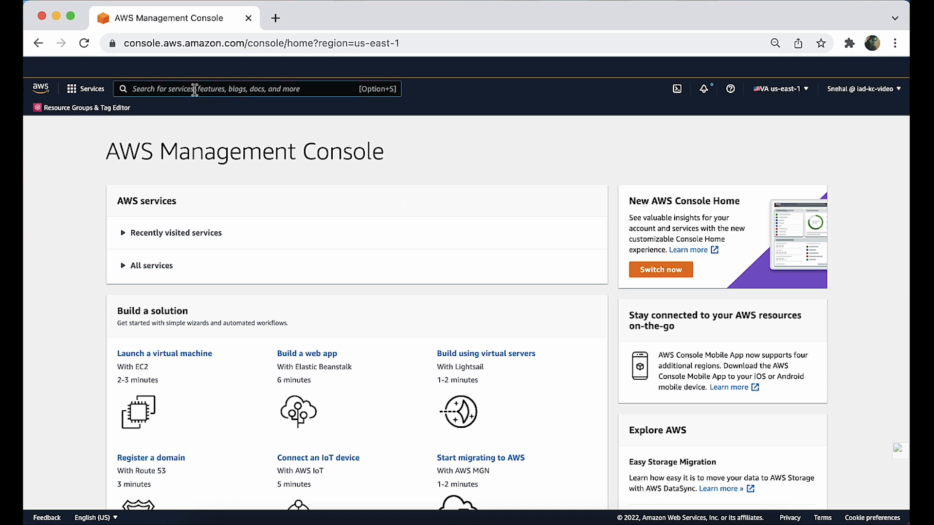
Navigate to the CloudFront service and its cache policies page
type("Cloudfront")
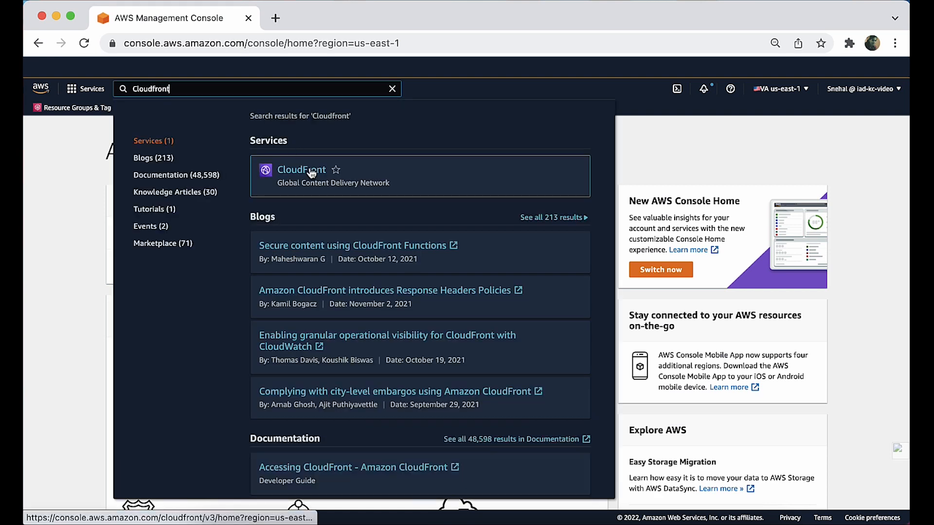
left_click(301, 169)
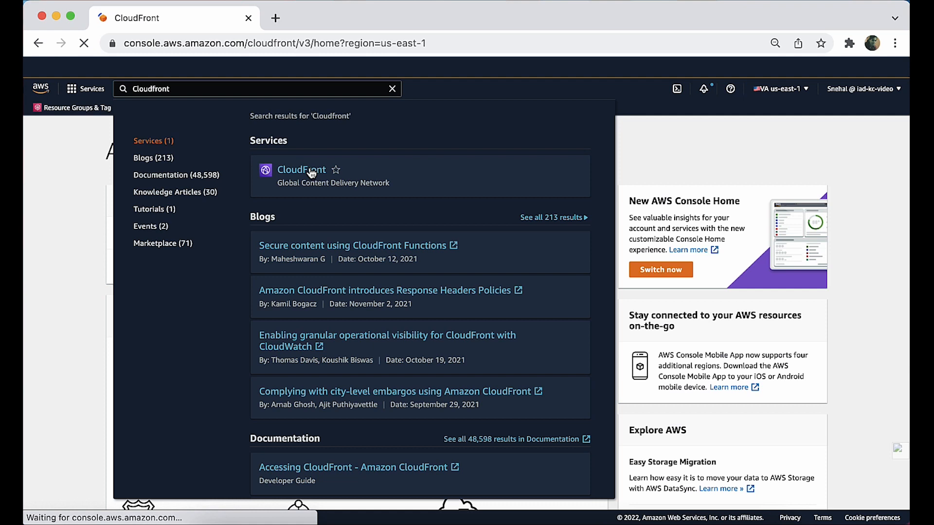
left_click(300, 169)
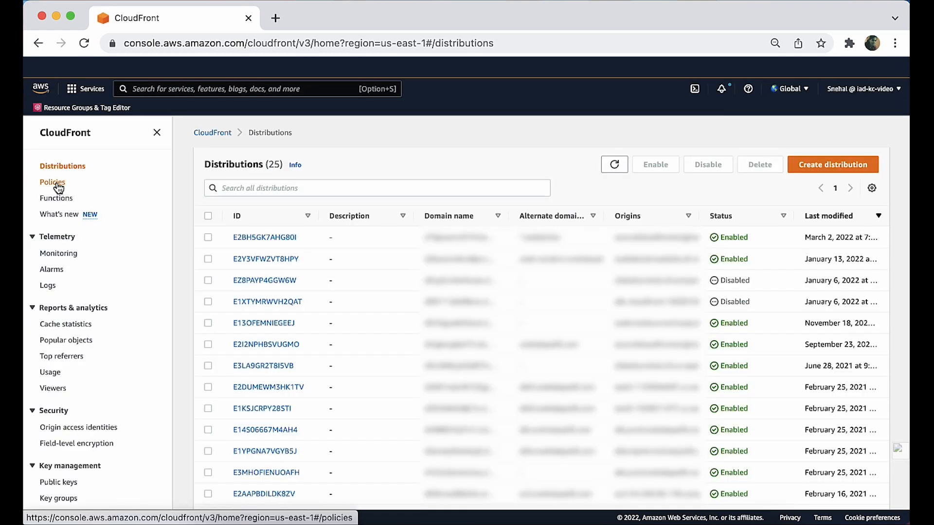
left_click(52, 182)
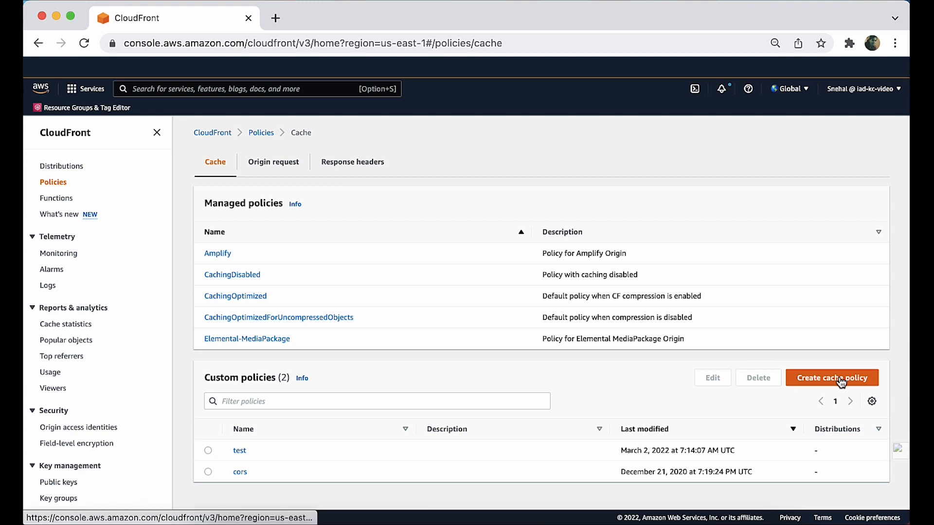
Start a new cache policy named ForwardHostHeader
left_click(831, 377)
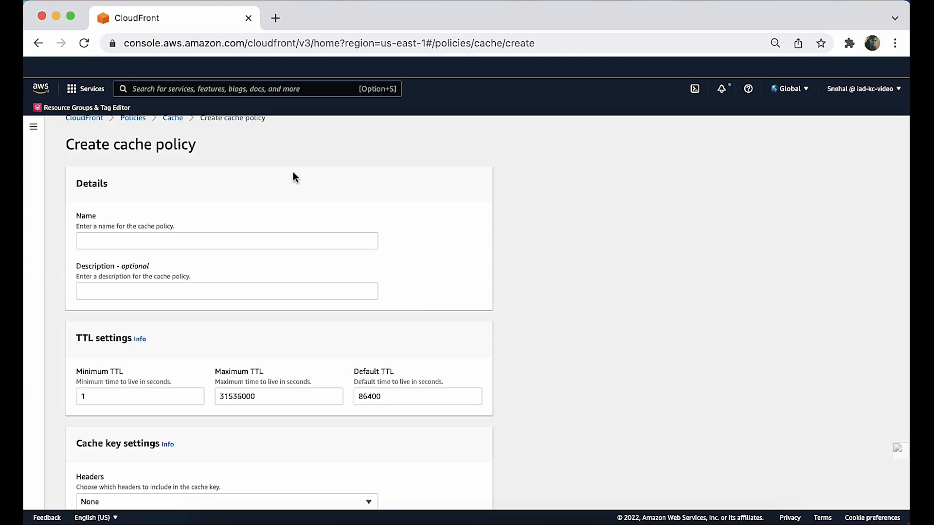
left_click(227, 240)
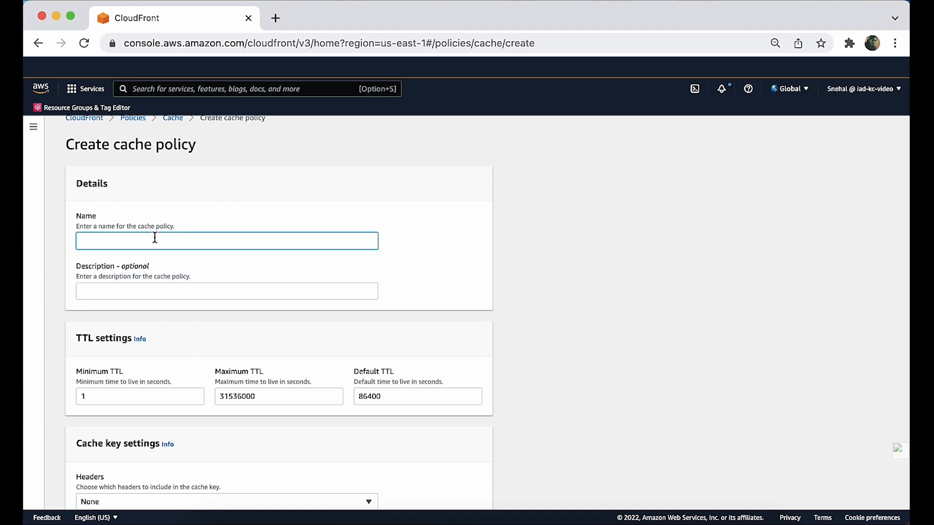
type("ForwardHostHeader")
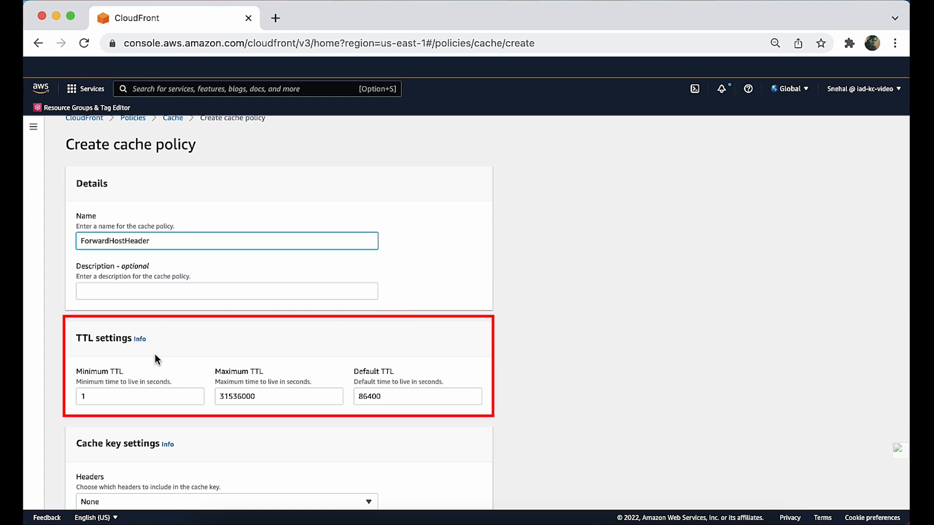
Set the cache key headers to 'Include the following headers' with Host added
scroll("down", 3)
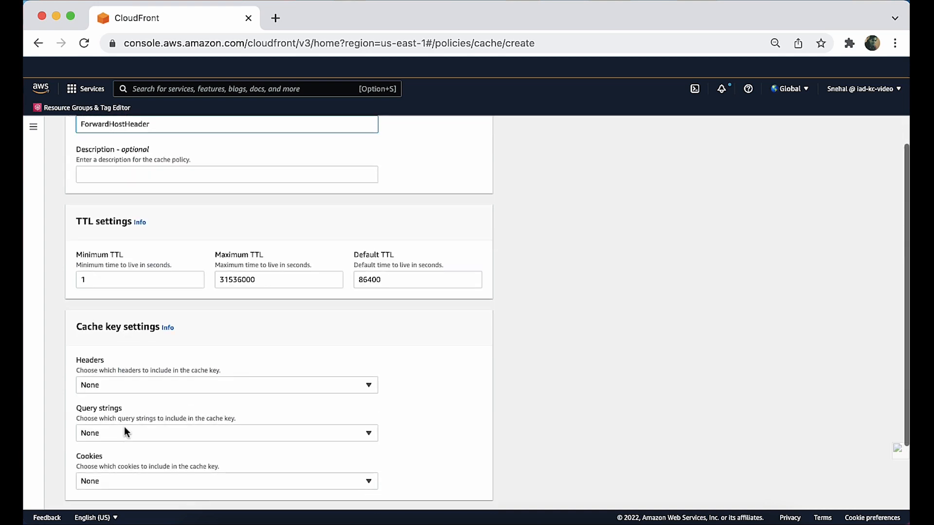
scroll("down", 3)
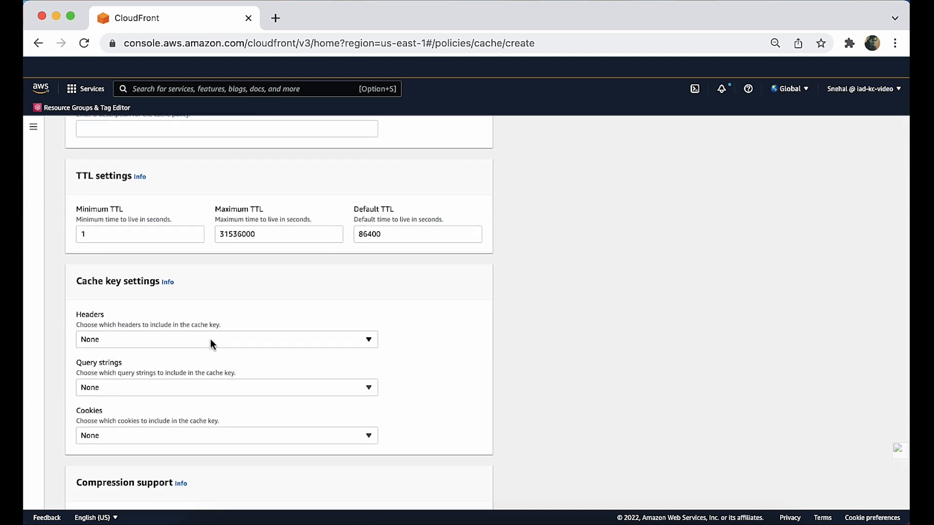
left_click(227, 339)
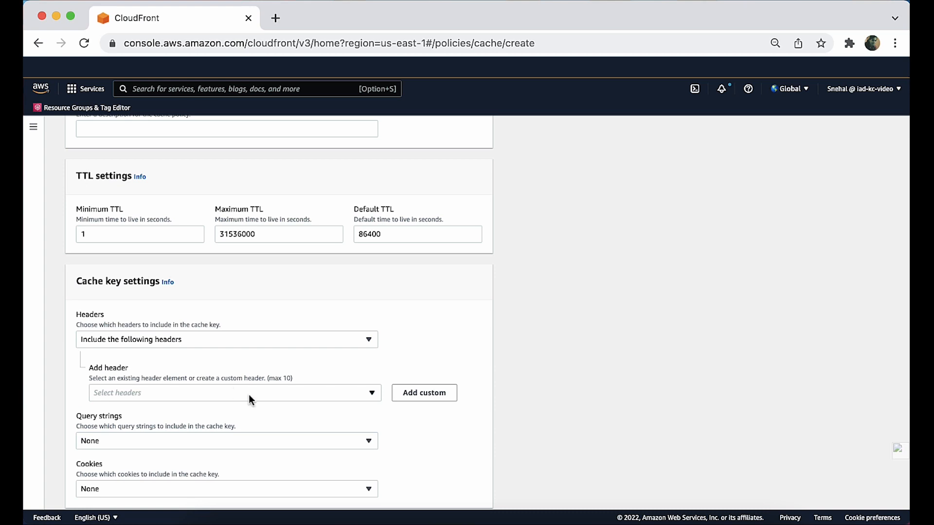
left_click(228, 392)
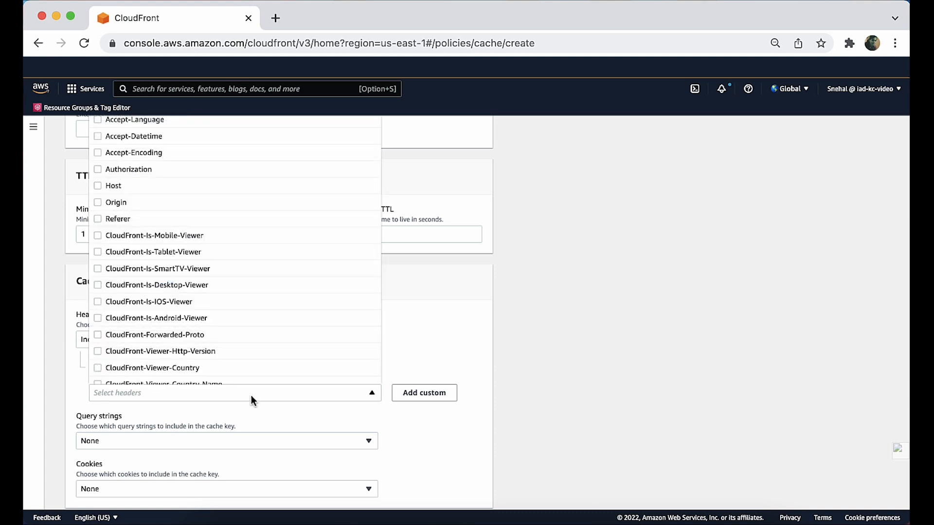
left_click(98, 185)
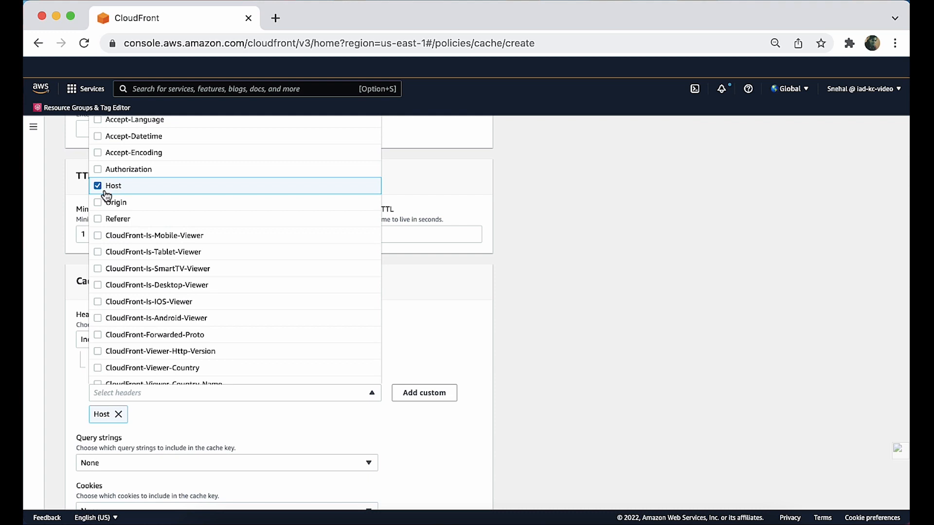
left_click(97, 185)
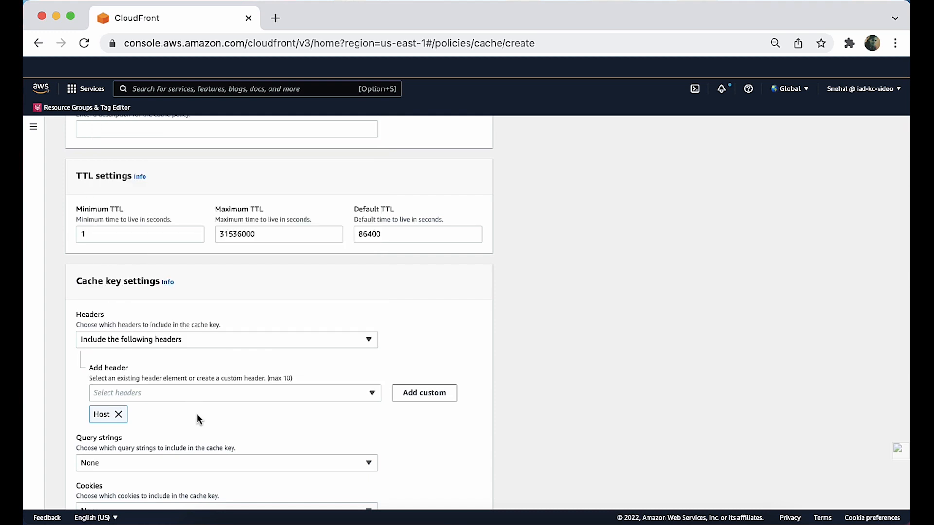
scroll("down", 3)
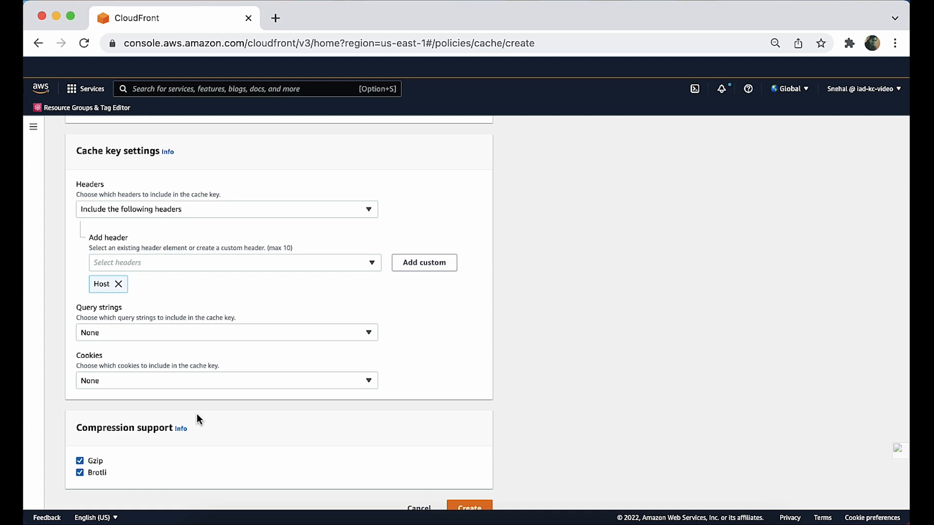
mouse_move(420, 363)
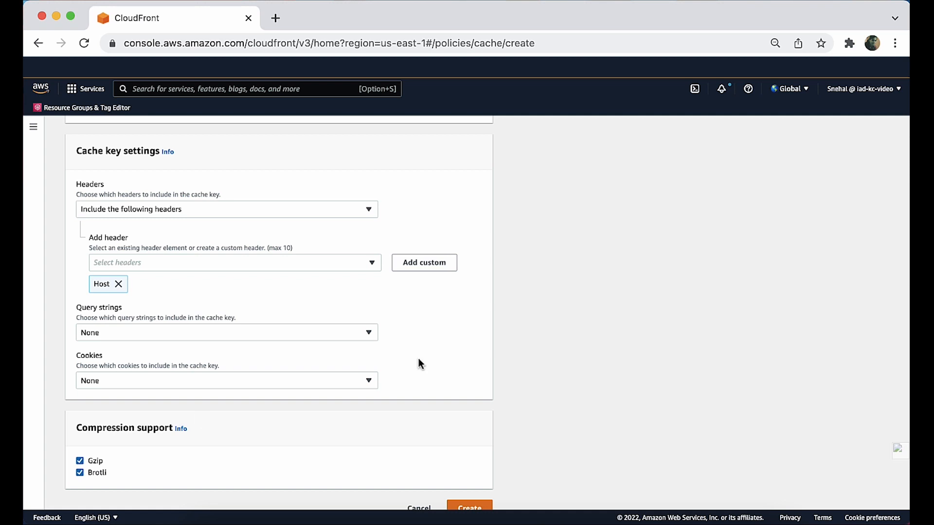
mouse_move(262, 337)
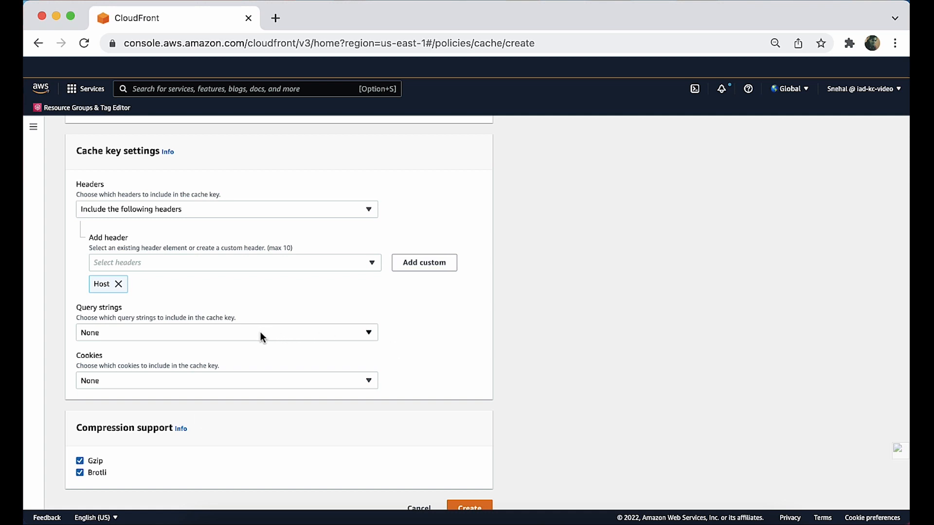
Keep cookies at None and Gzip/Brotli enabled, then create the ForwardHostHeader policy
left_click(227, 333)
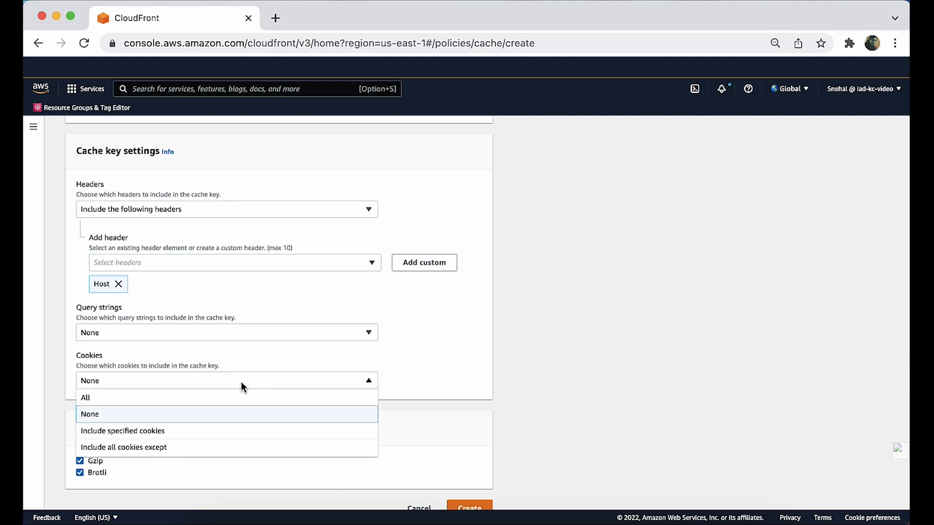
left_click(89, 414)
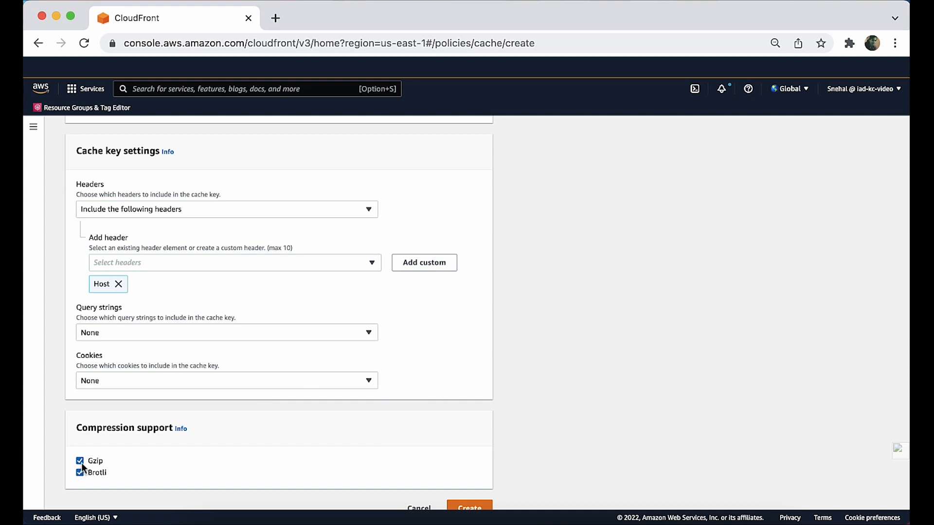
left_click(79, 461)
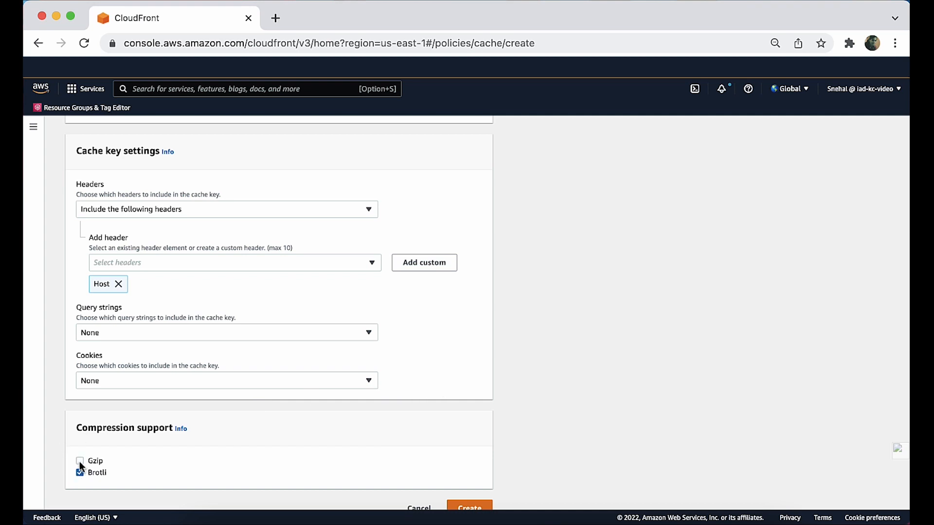
left_click(79, 460)
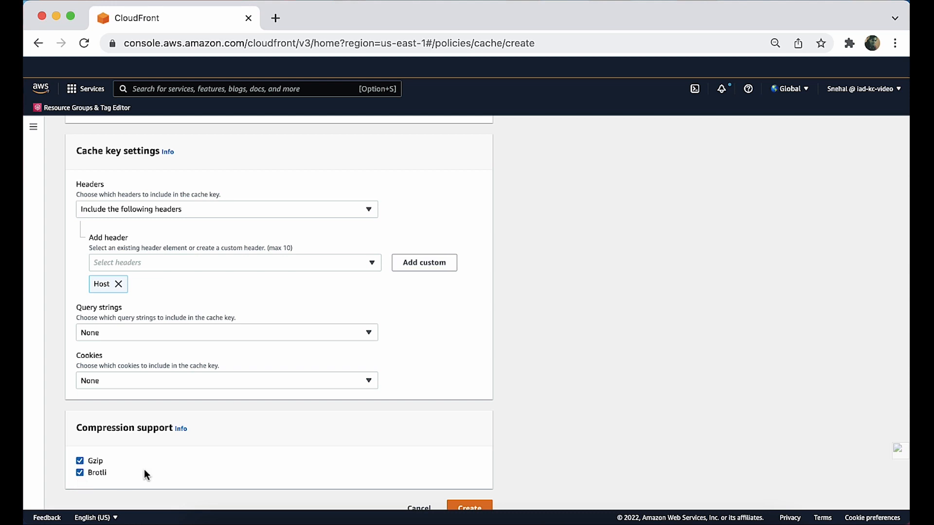
scroll("down", 3)
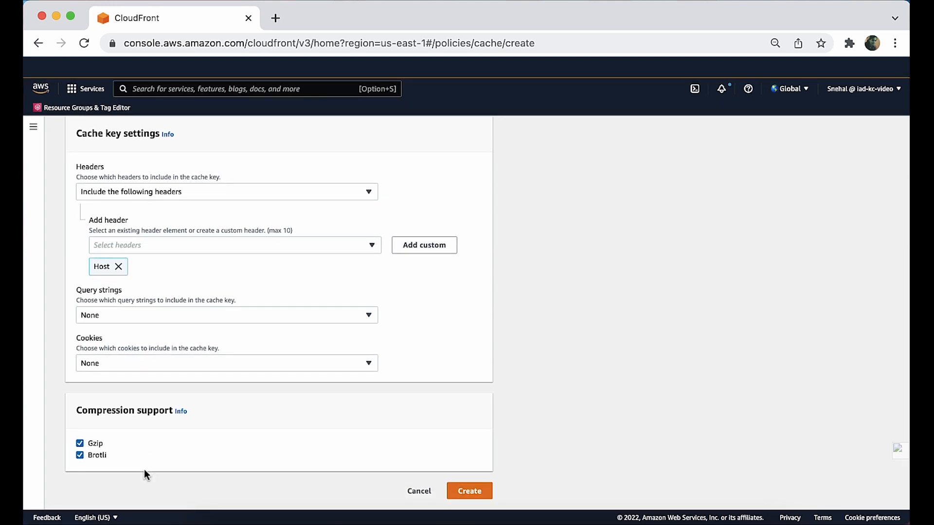
mouse_move(399, 512)
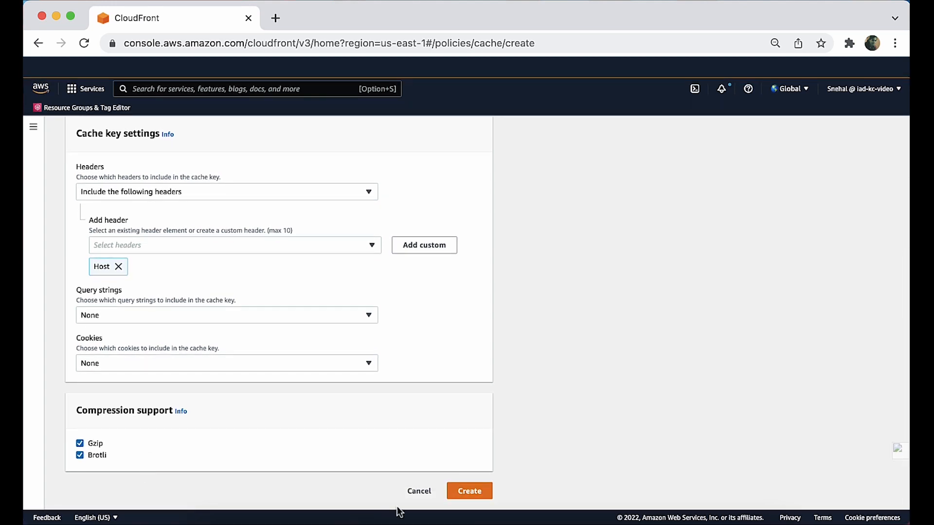
left_click(468, 490)
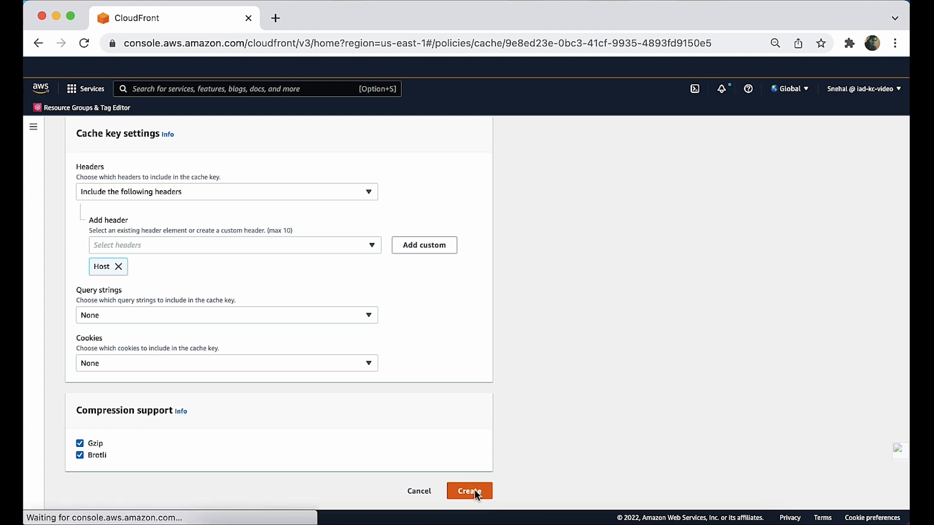
left_click(469, 490)
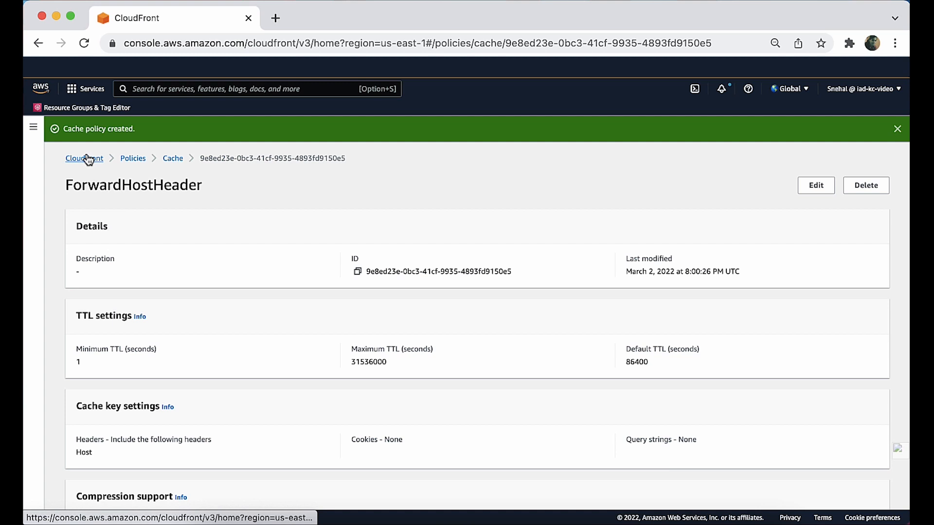
Select the /index.html behavior in the distribution's Behaviors list
left_click(83, 157)
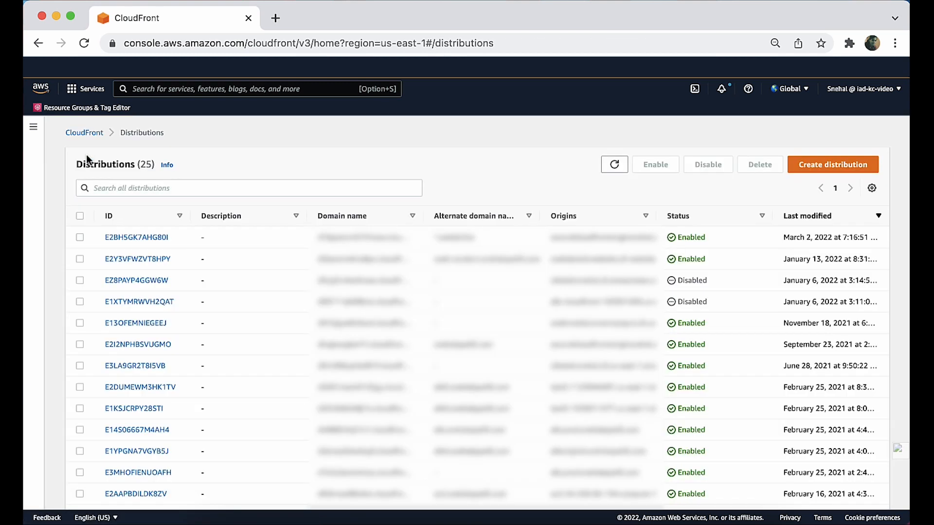
mouse_move(120, 180)
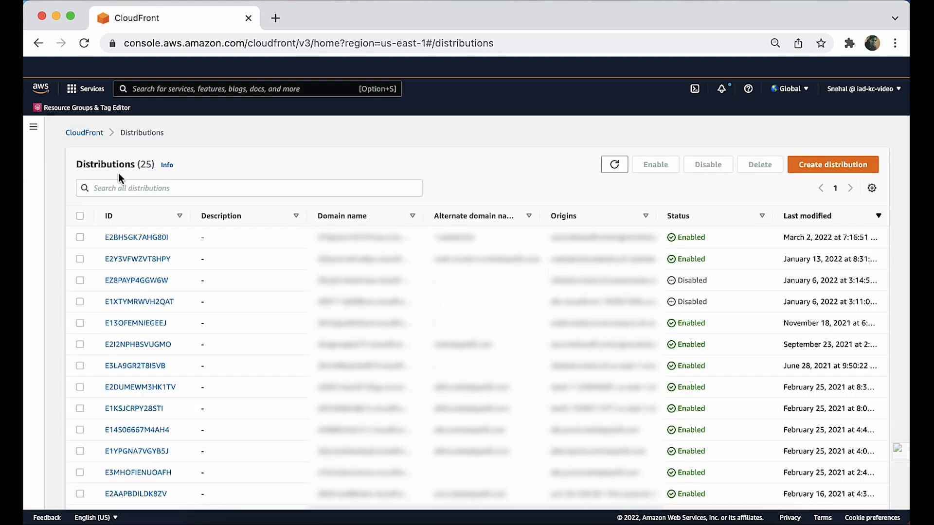
mouse_move(136, 220)
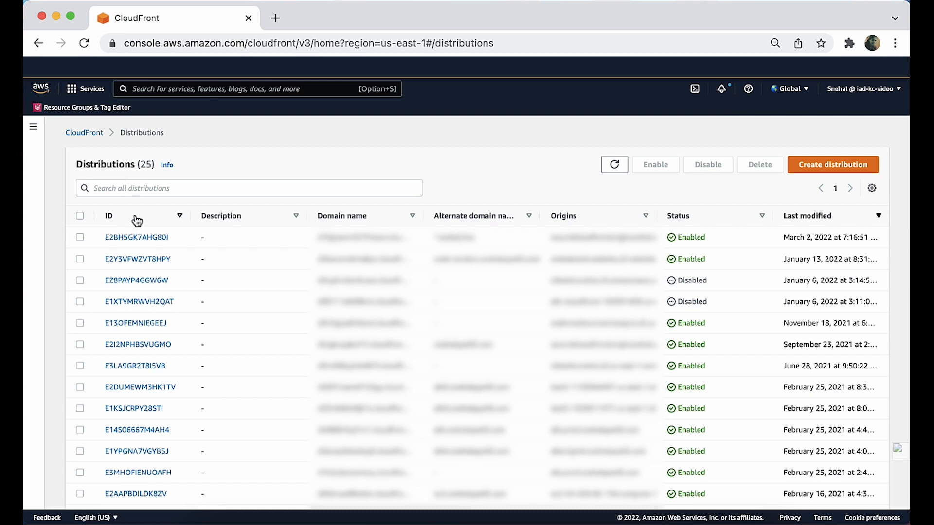
left_click(137, 237)
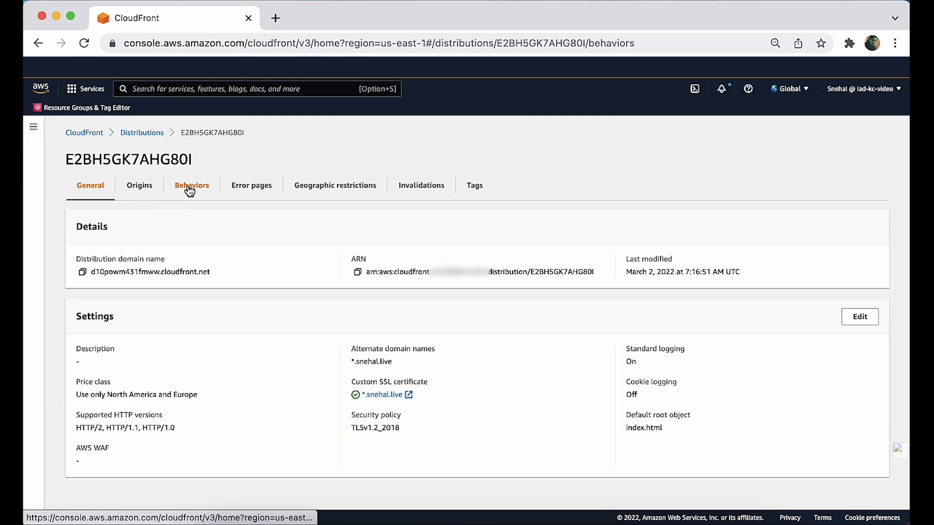
left_click(192, 185)
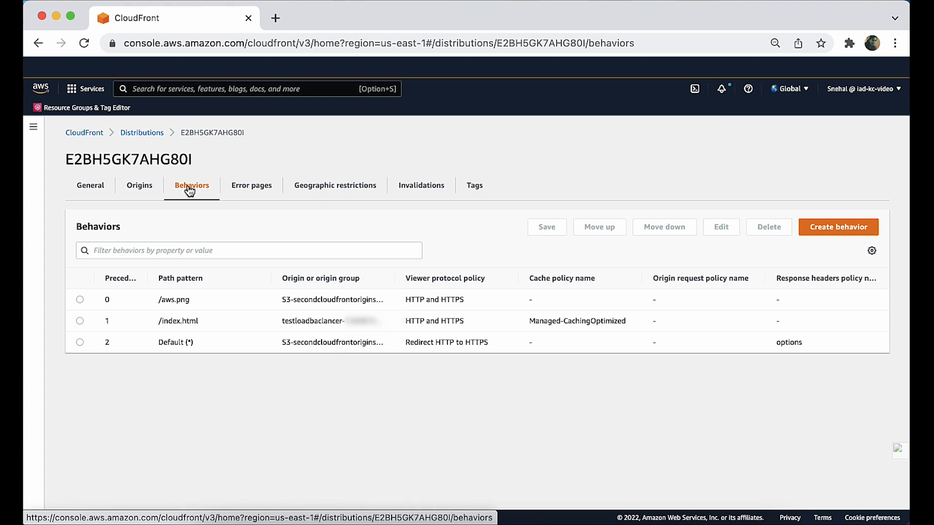
left_click(80, 321)
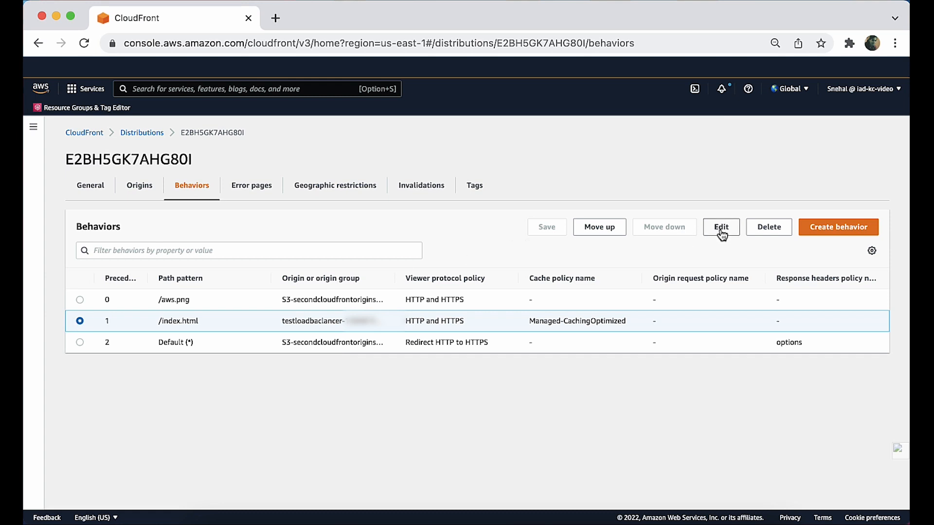
Edit the /index.html behavior to use the ForwardHostHeader cache policy and save changes
left_click(720, 226)
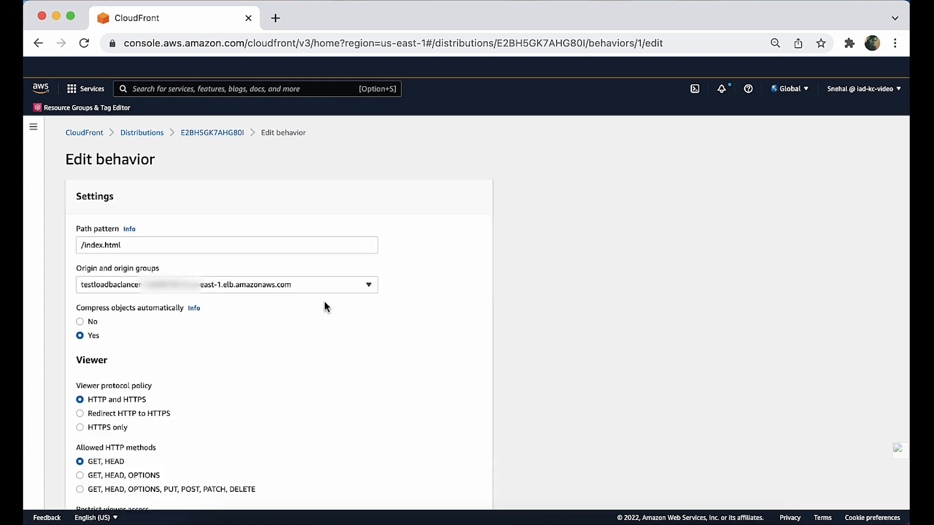
scroll("down", 3)
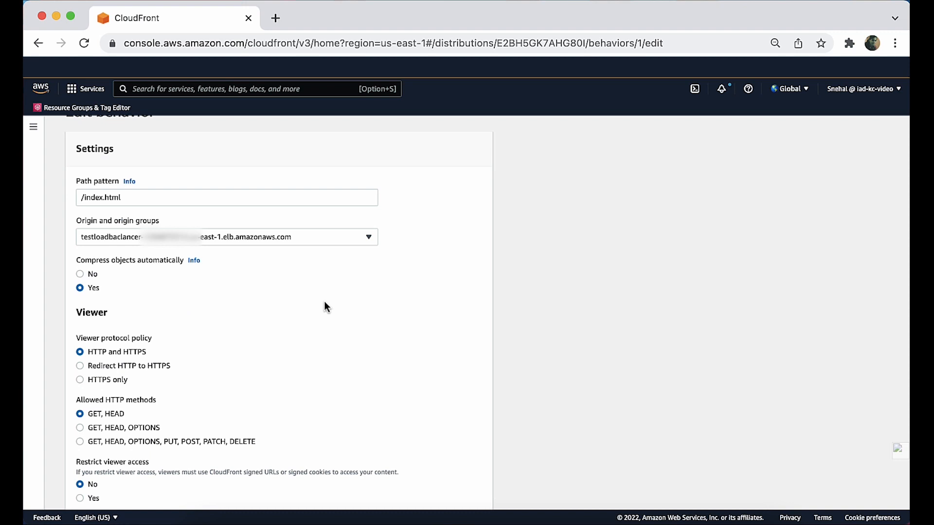
scroll("down", 3)
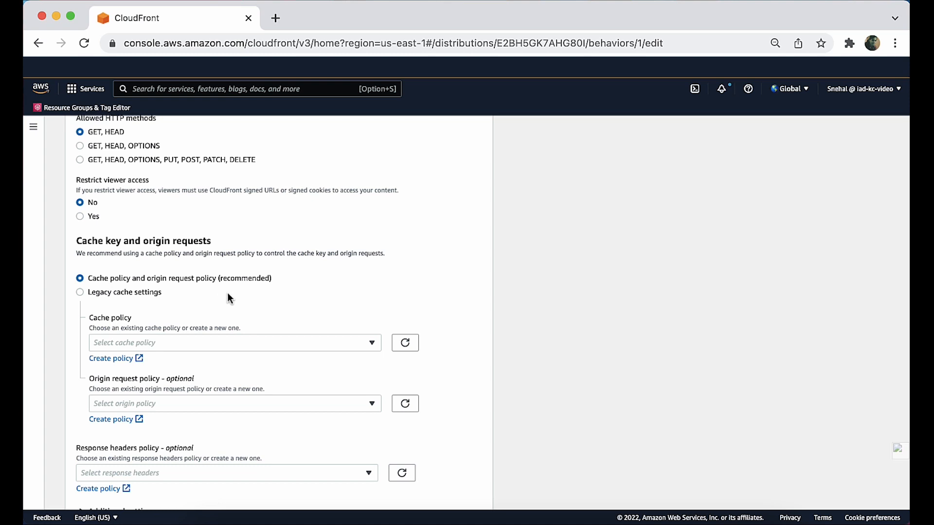
mouse_move(253, 347)
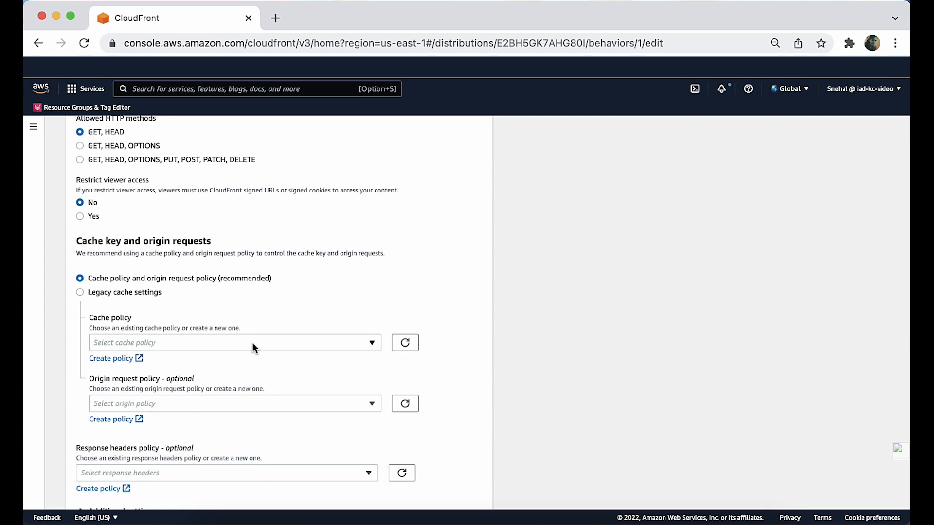
left_click(233, 342)
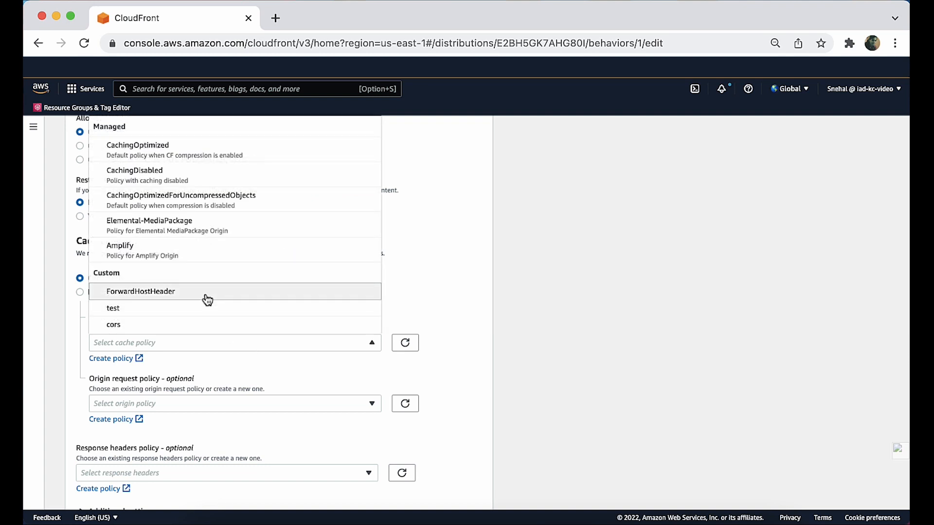
left_click(140, 290)
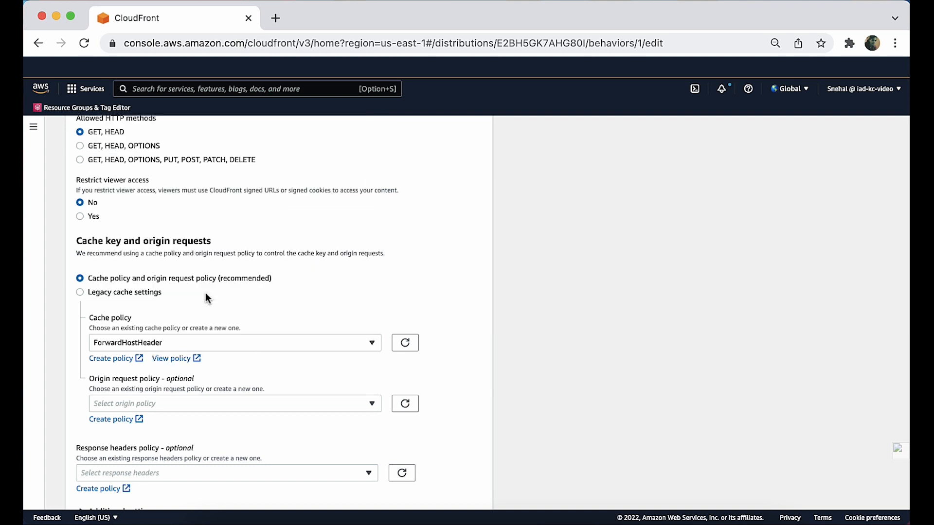
scroll("down", 3)
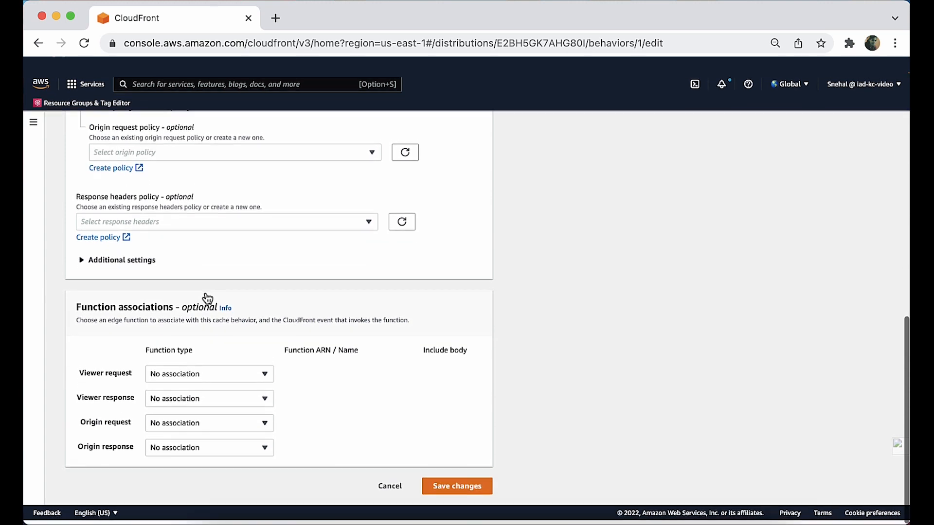
left_click(456, 487)
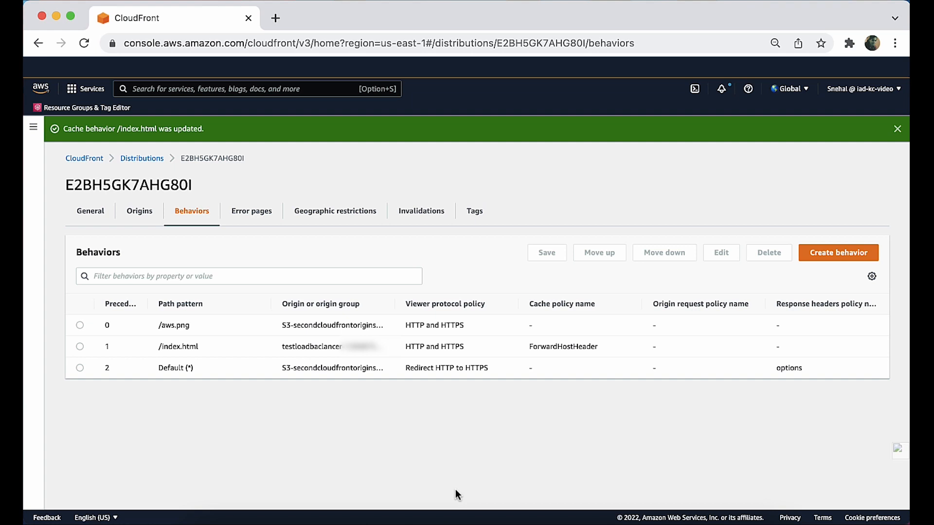
Reopen distribution E2BH5GK7AHG80I's /index.html behavior for editing
left_click(83, 158)
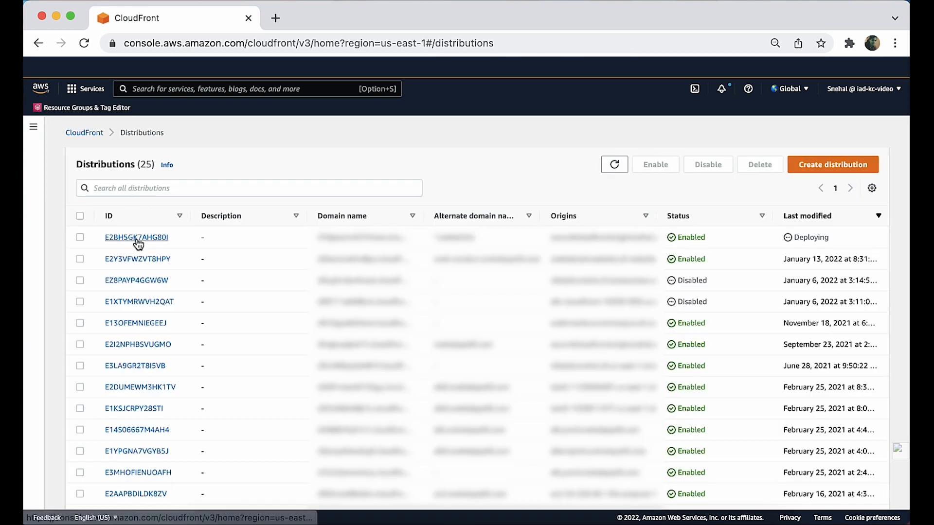
left_click(137, 237)
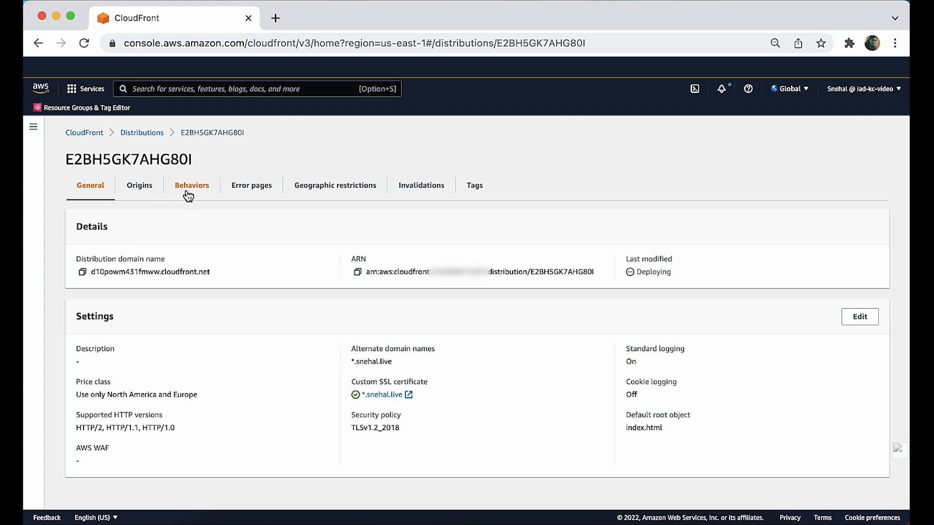
left_click(192, 185)
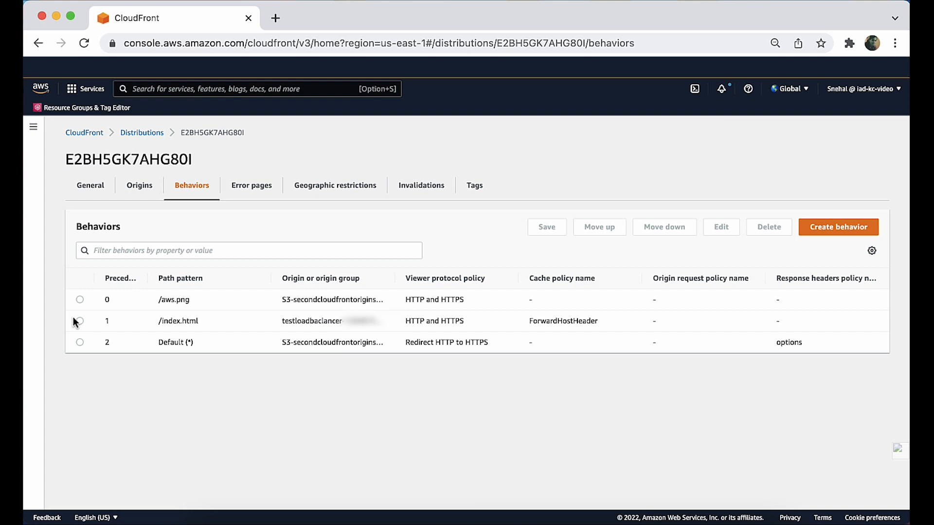
left_click(79, 322)
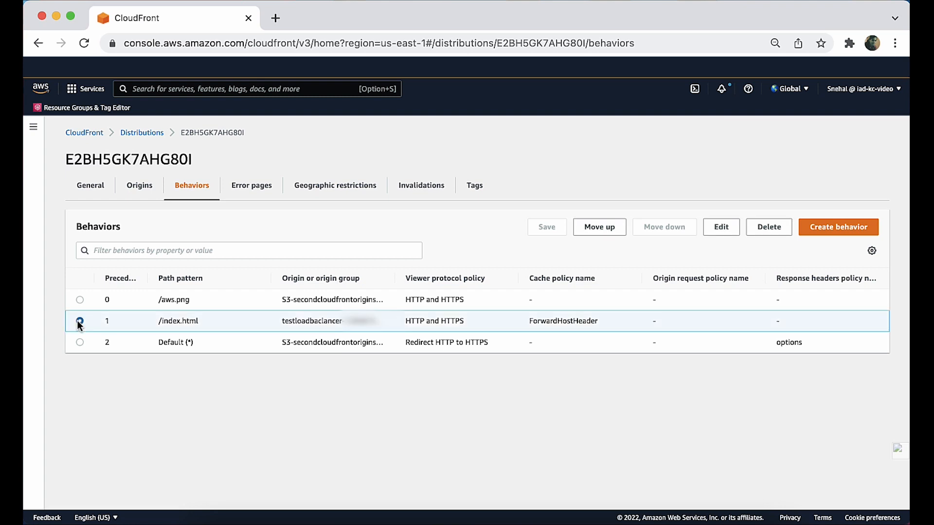
left_click(720, 226)
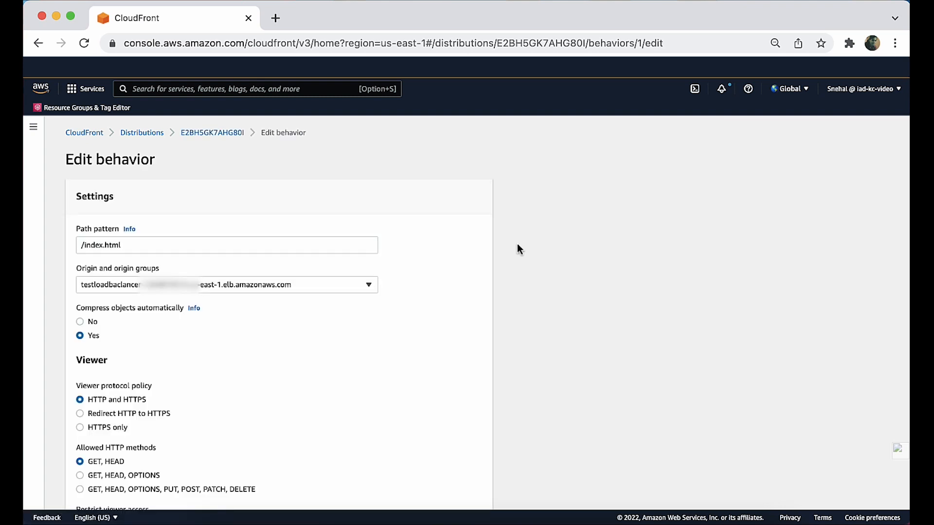
Switch to legacy cache settings and include the Host header in the cache key
scroll("down", 3)
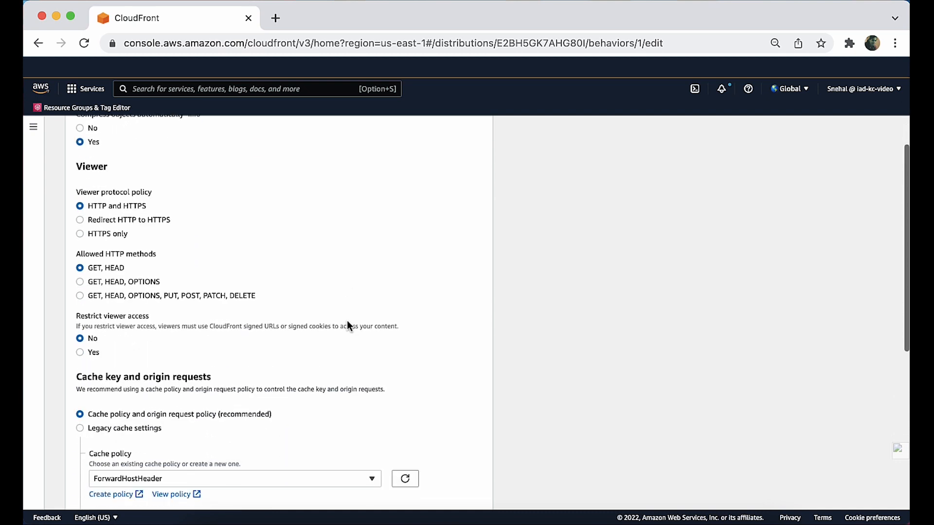
scroll("down", 3)
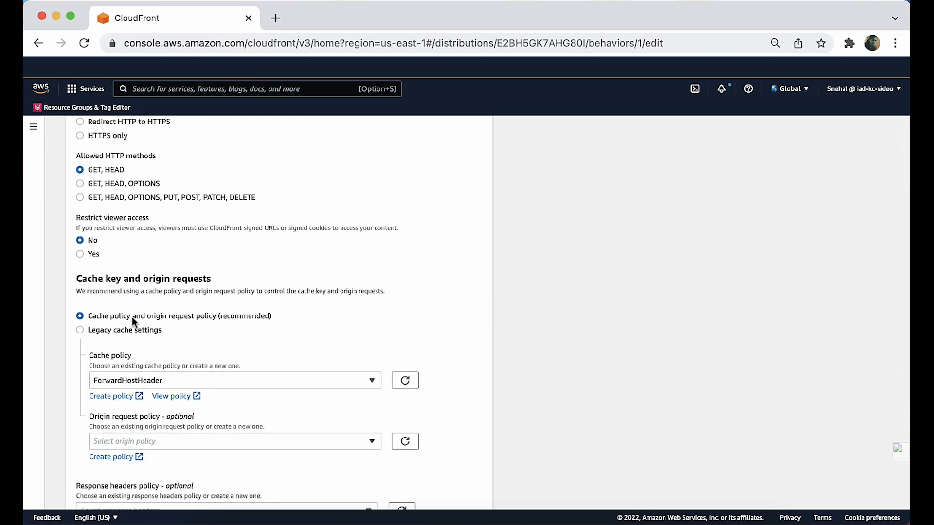
left_click(79, 329)
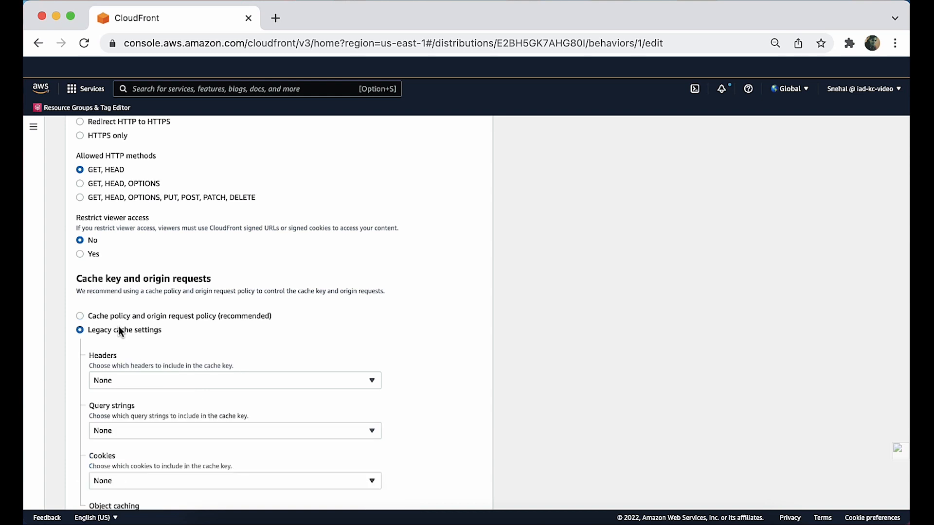
left_click(234, 380)
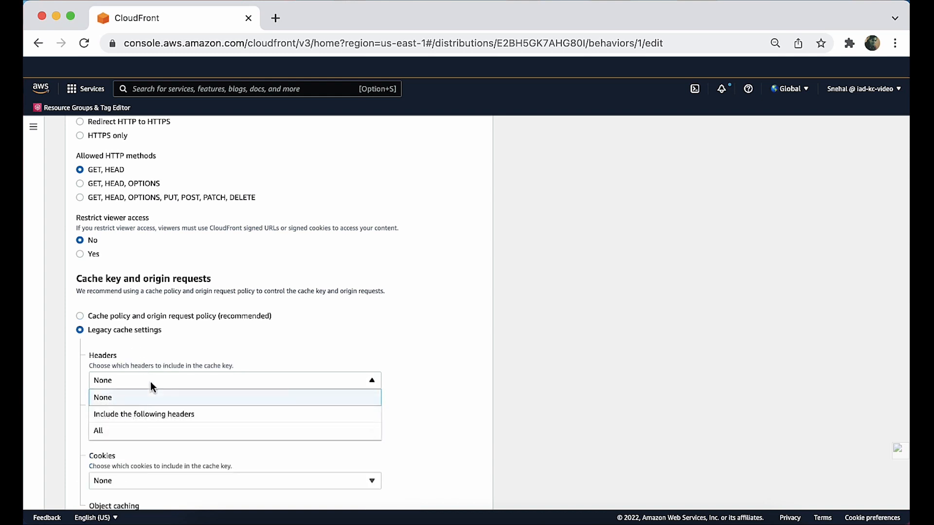
mouse_move(151, 414)
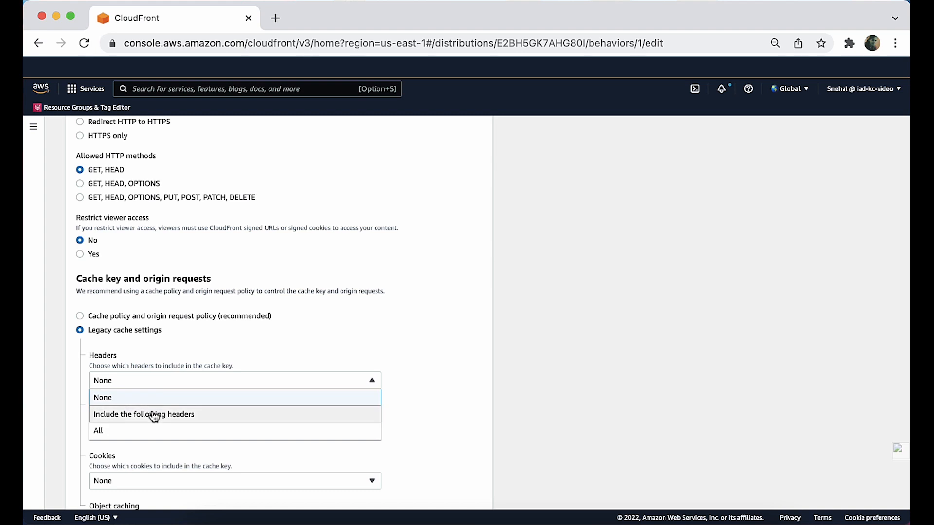
left_click(144, 414)
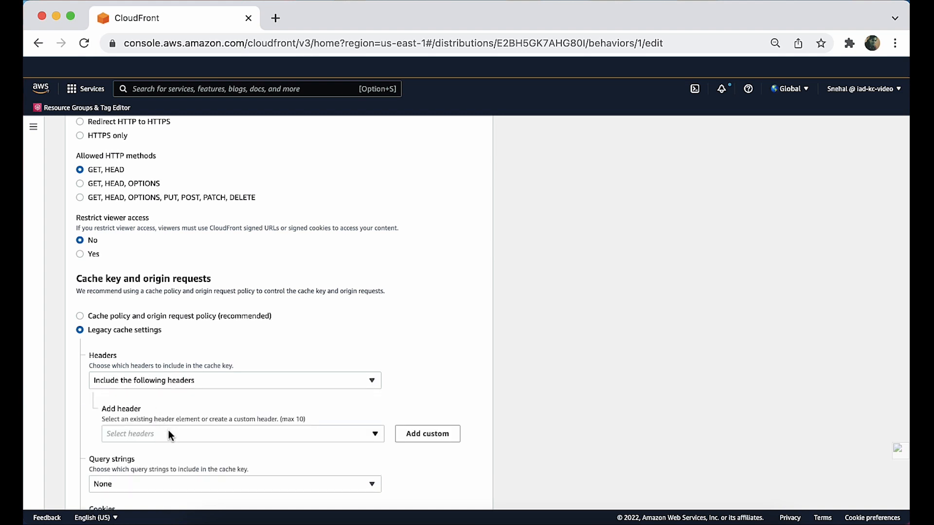
left_click(241, 433)
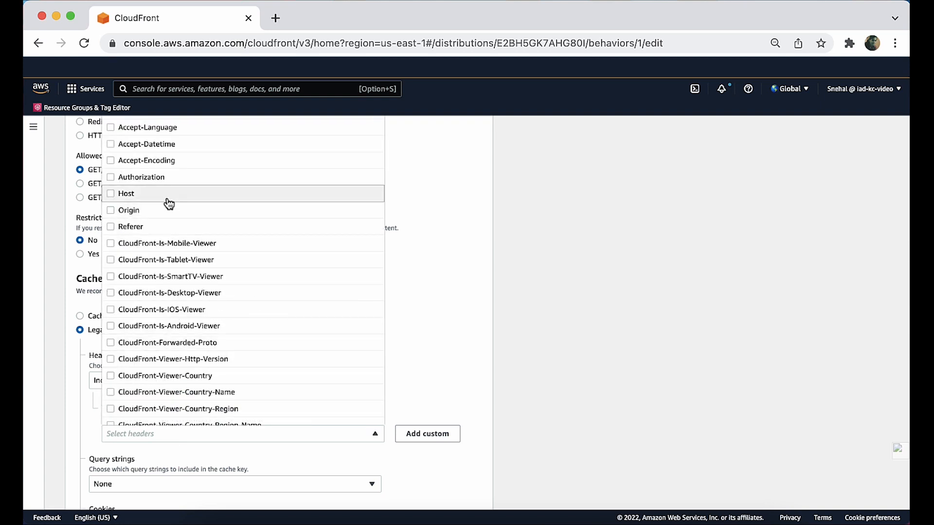
left_click(125, 192)
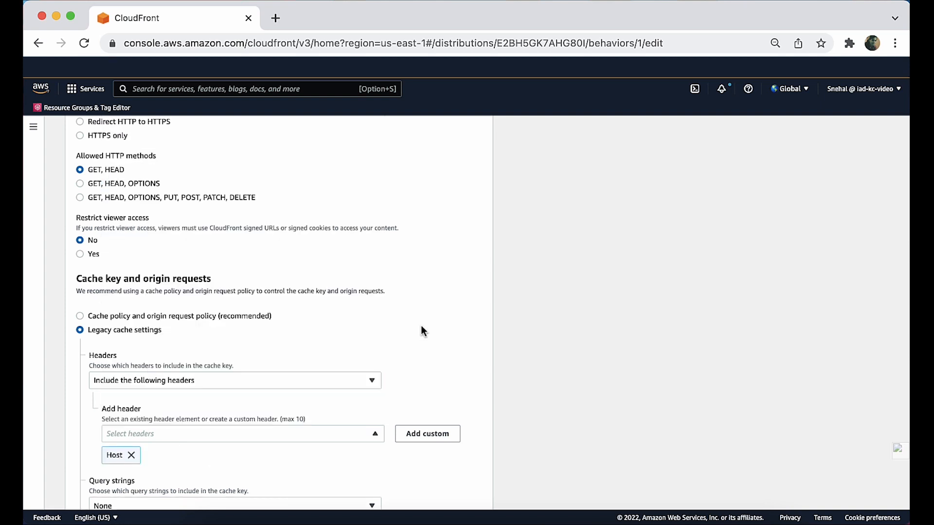
Save the legacy cache settings for the /index.html behavior
scroll("down", 3)
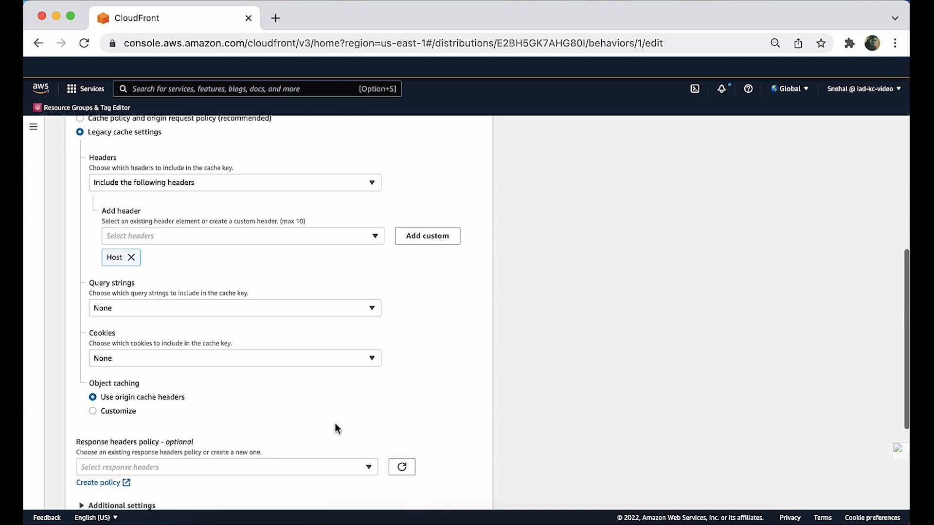
scroll("down", 3)
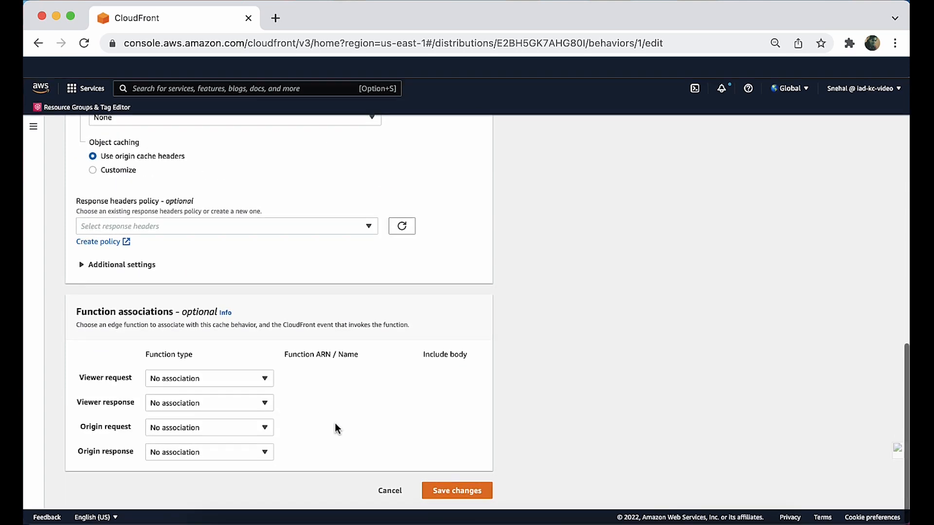
left_click(456, 490)
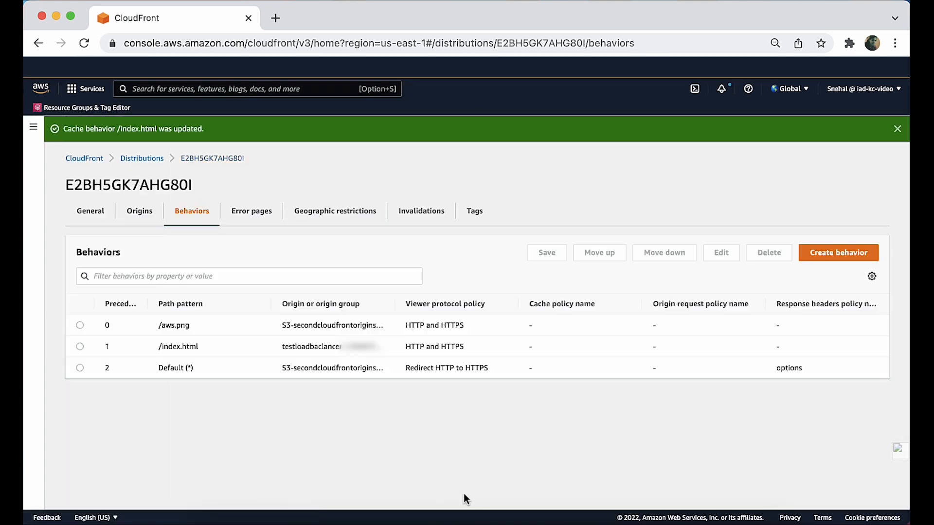